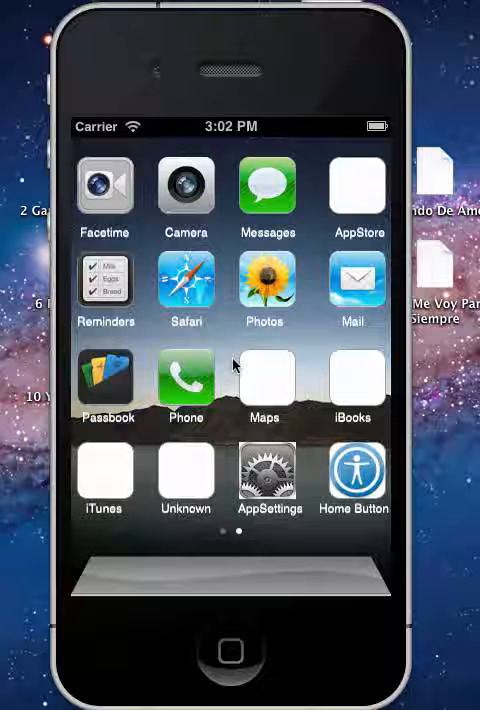
{"action": "mouse_move", "coordinate": [344, 205]}
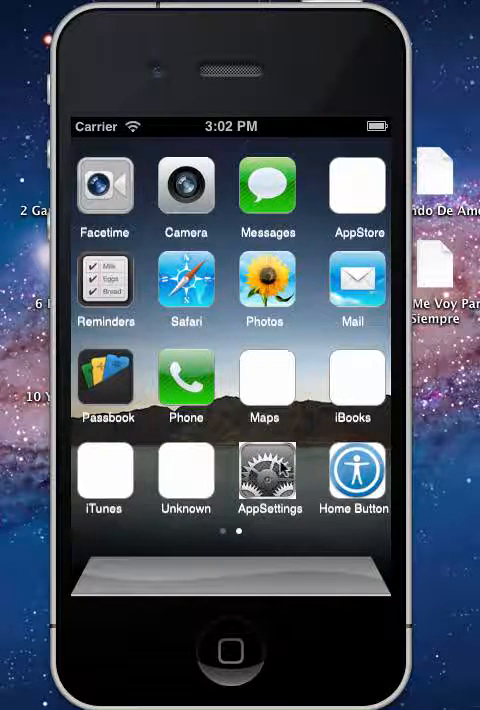
{"action": "mouse_move", "coordinate": [220, 432]}
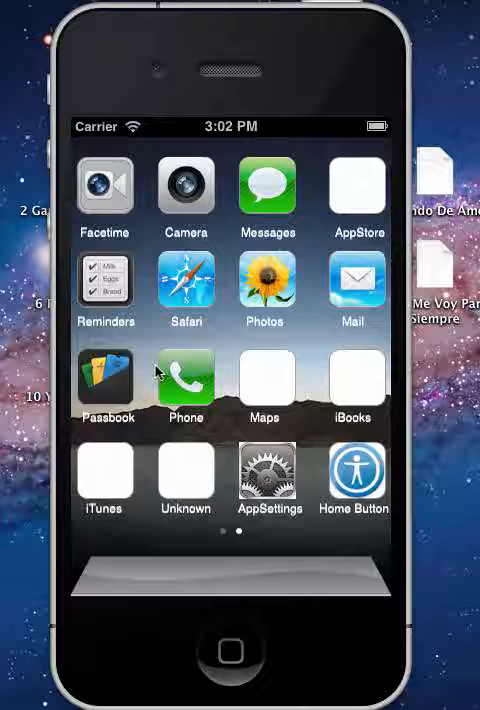
{"action": "mouse_move", "coordinate": [340, 662]}
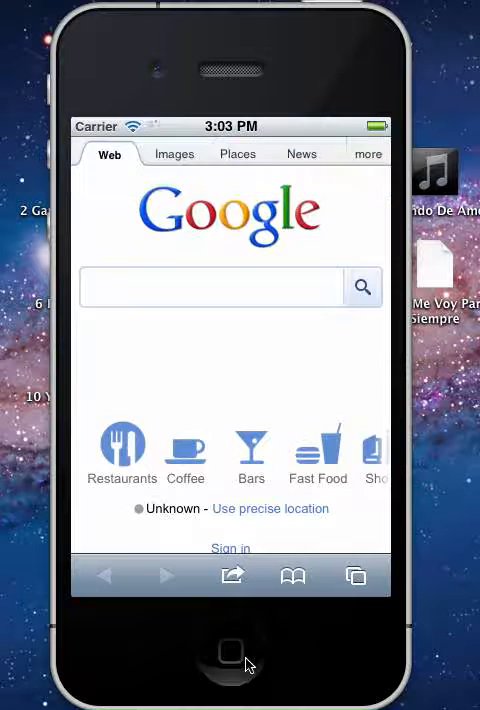
- Press Home to leave Safari for the springboard
{"action": "left_click", "coordinate": [230, 650]}
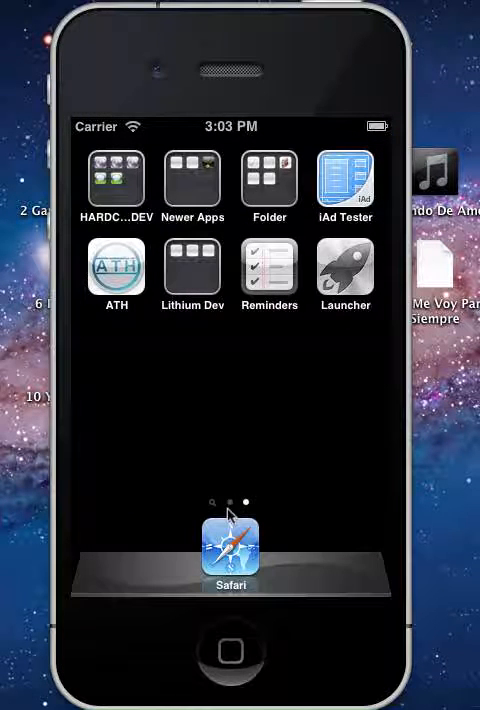
{"action": "mouse_move", "coordinate": [265, 553]}
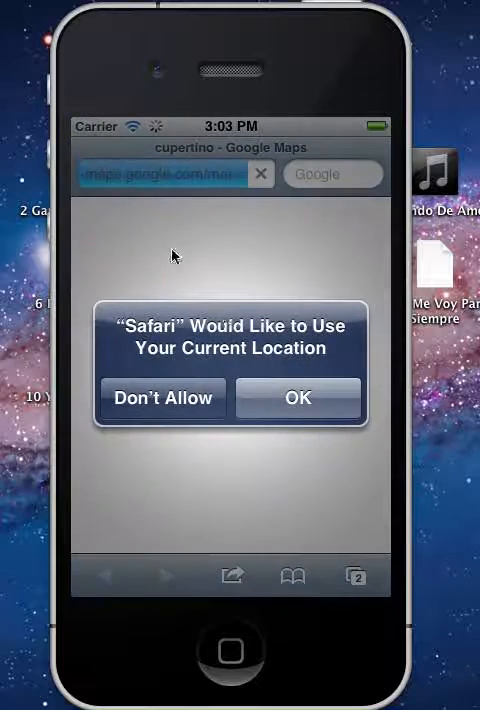
- Answer the Cupertino Google Maps location request, then press Home to return to Launcher
{"action": "left_click", "coordinate": [297, 397]}
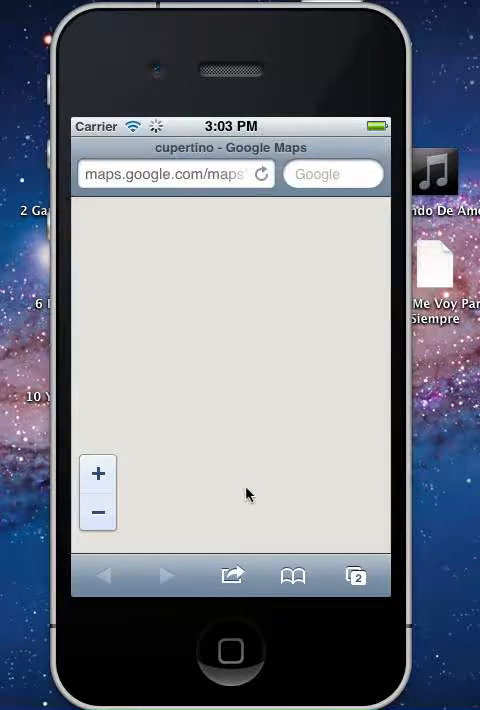
{"action": "left_click", "coordinate": [230, 651]}
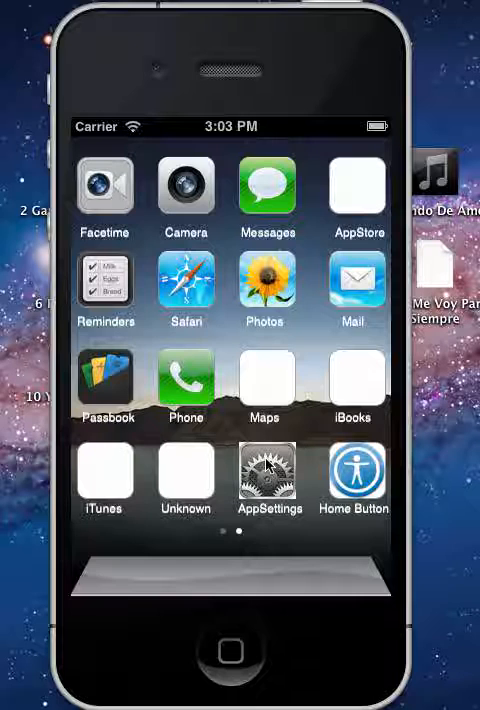
- Open Launcher's AppSettings to show the four-image Wallpaper picker
{"action": "left_click", "coordinate": [355, 470]}
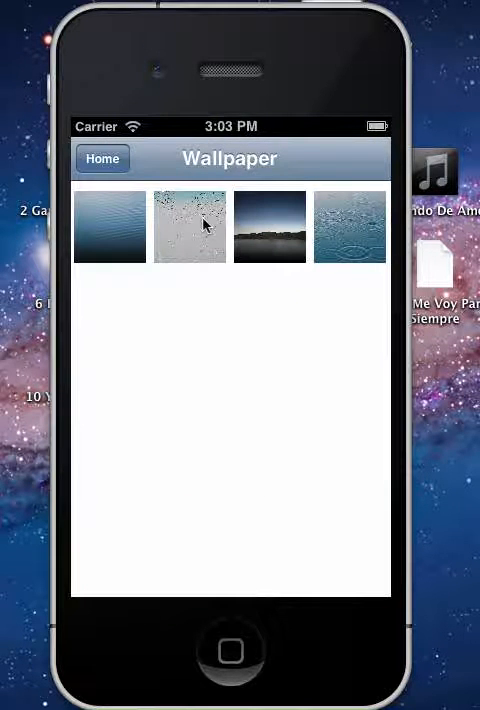
{"action": "mouse_move", "coordinate": [291, 314]}
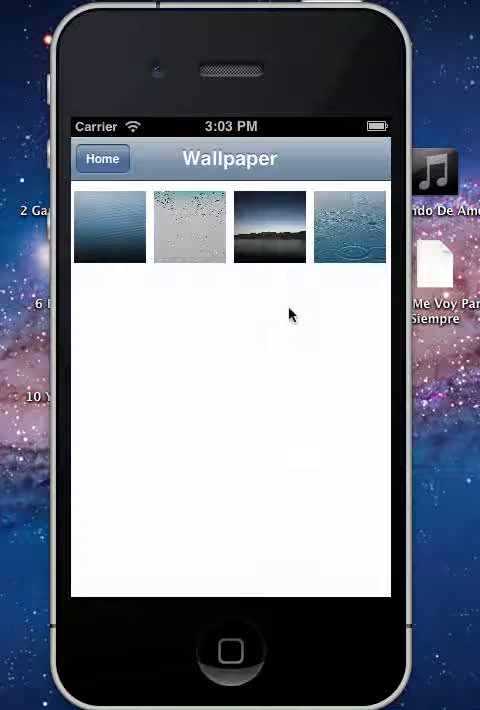